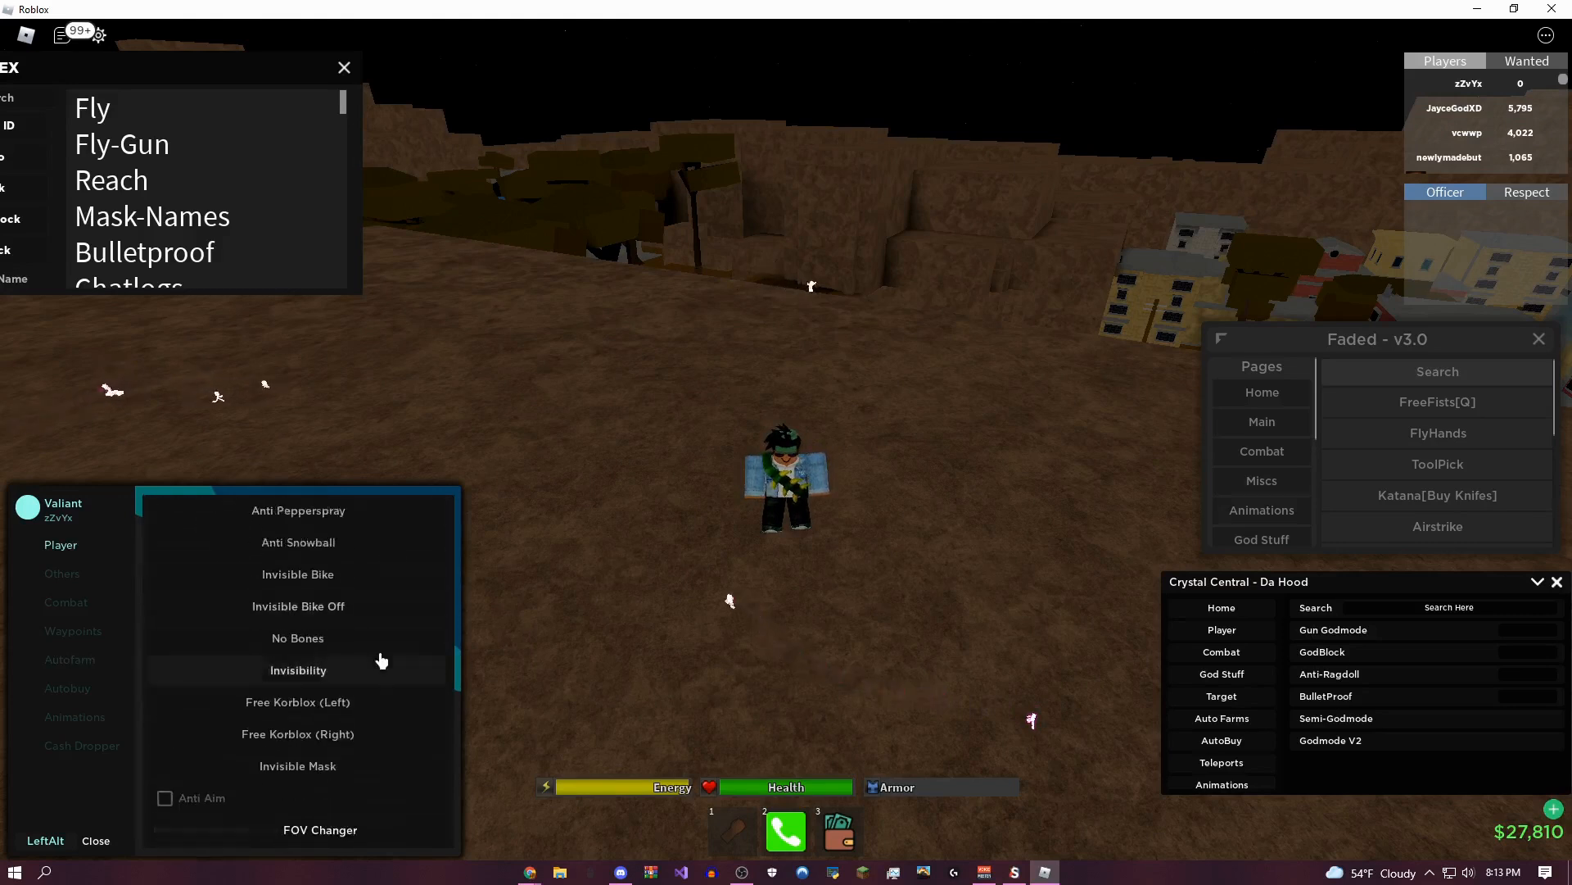
- Show Valiant's Others features list with ESP, Cash ESP and BTools
{"action": "left_click", "coordinate": [63, 573]}
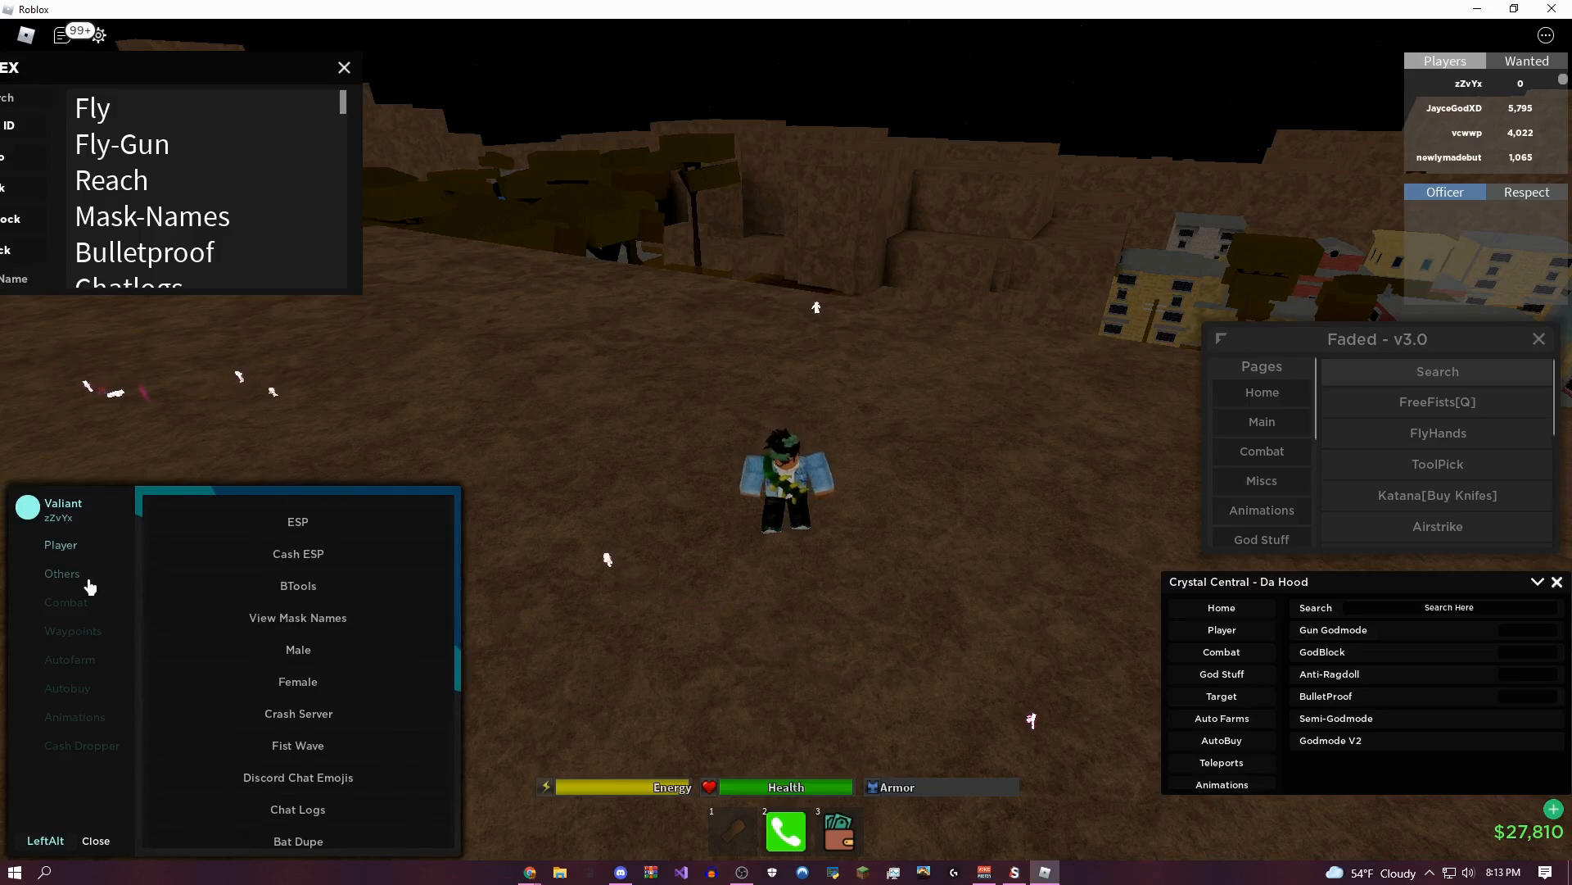
{"action": "left_click", "coordinate": [68, 658]}
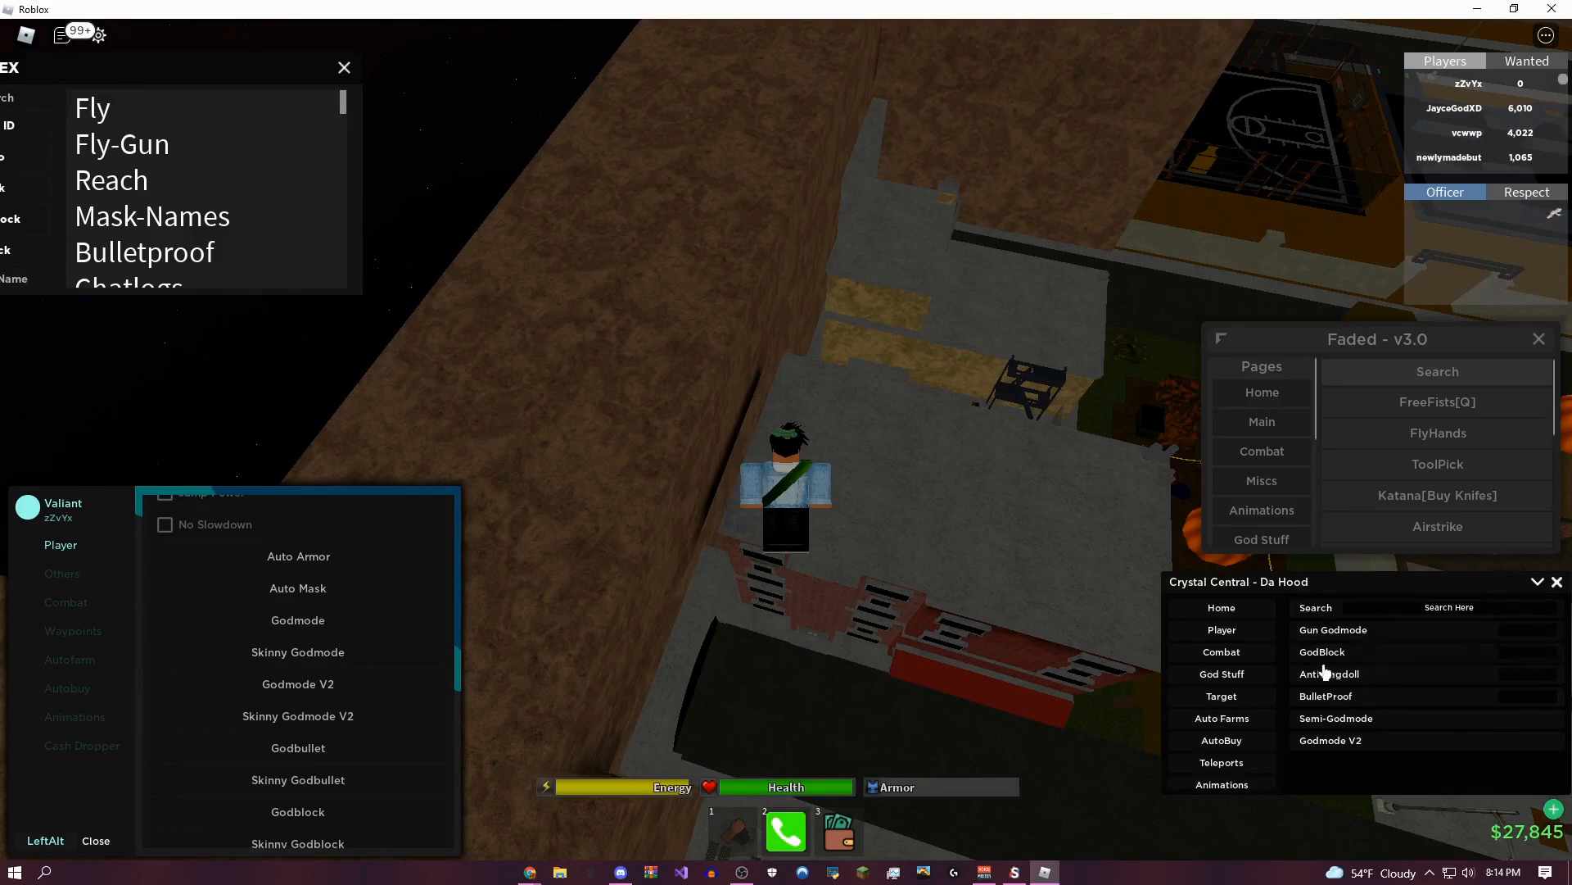
{"action": "mouse_move", "coordinate": [1461, 637]}
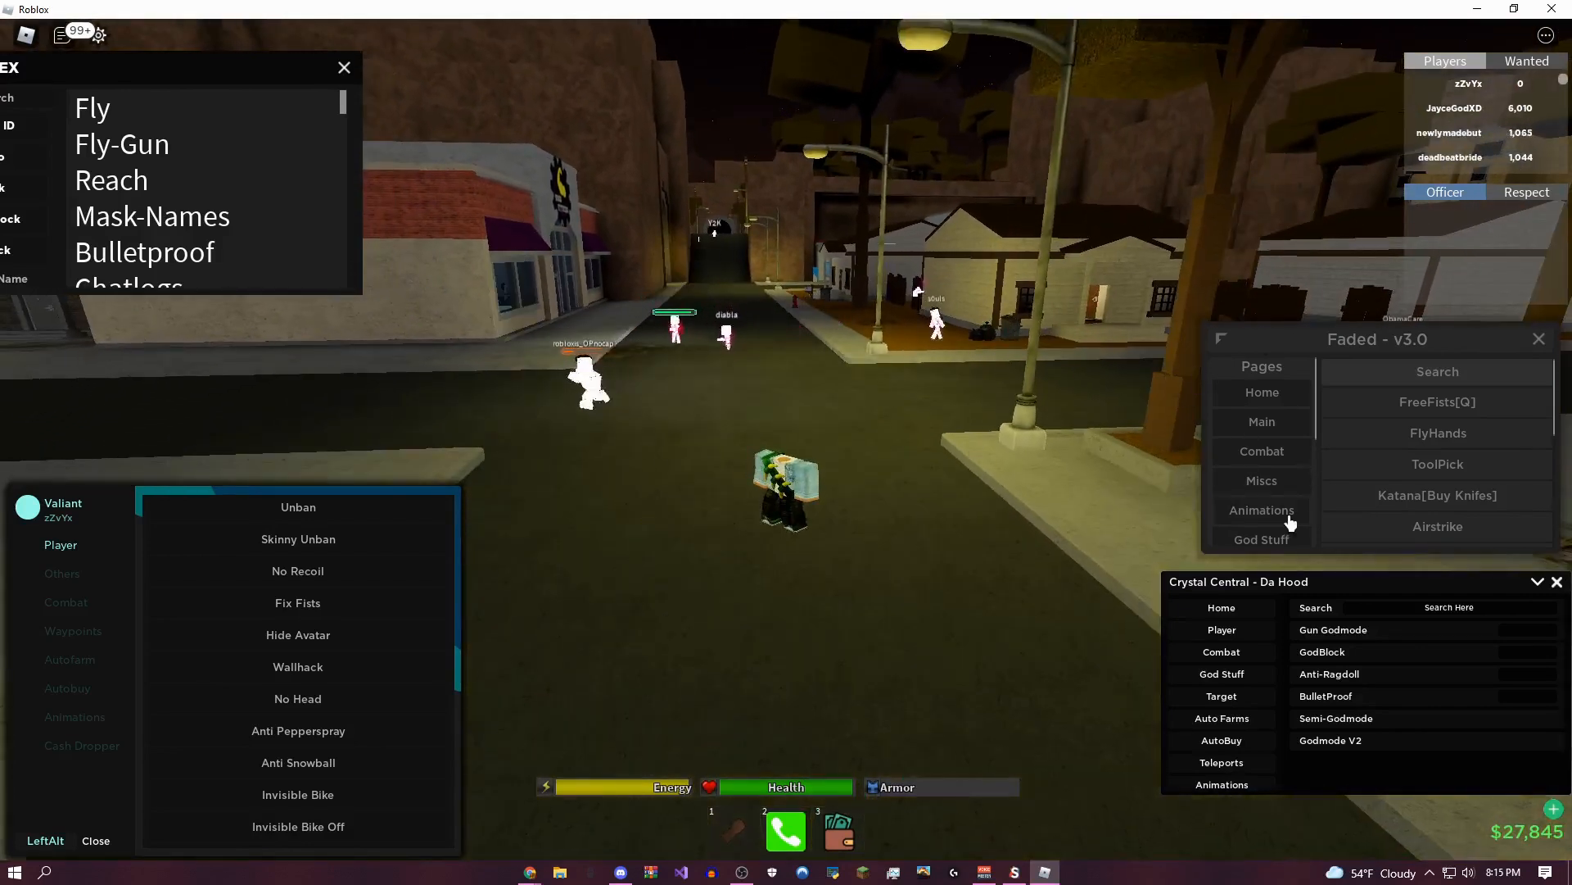
- Show Faded's Animations list of available character animations
{"action": "left_click", "coordinate": [1261, 511]}
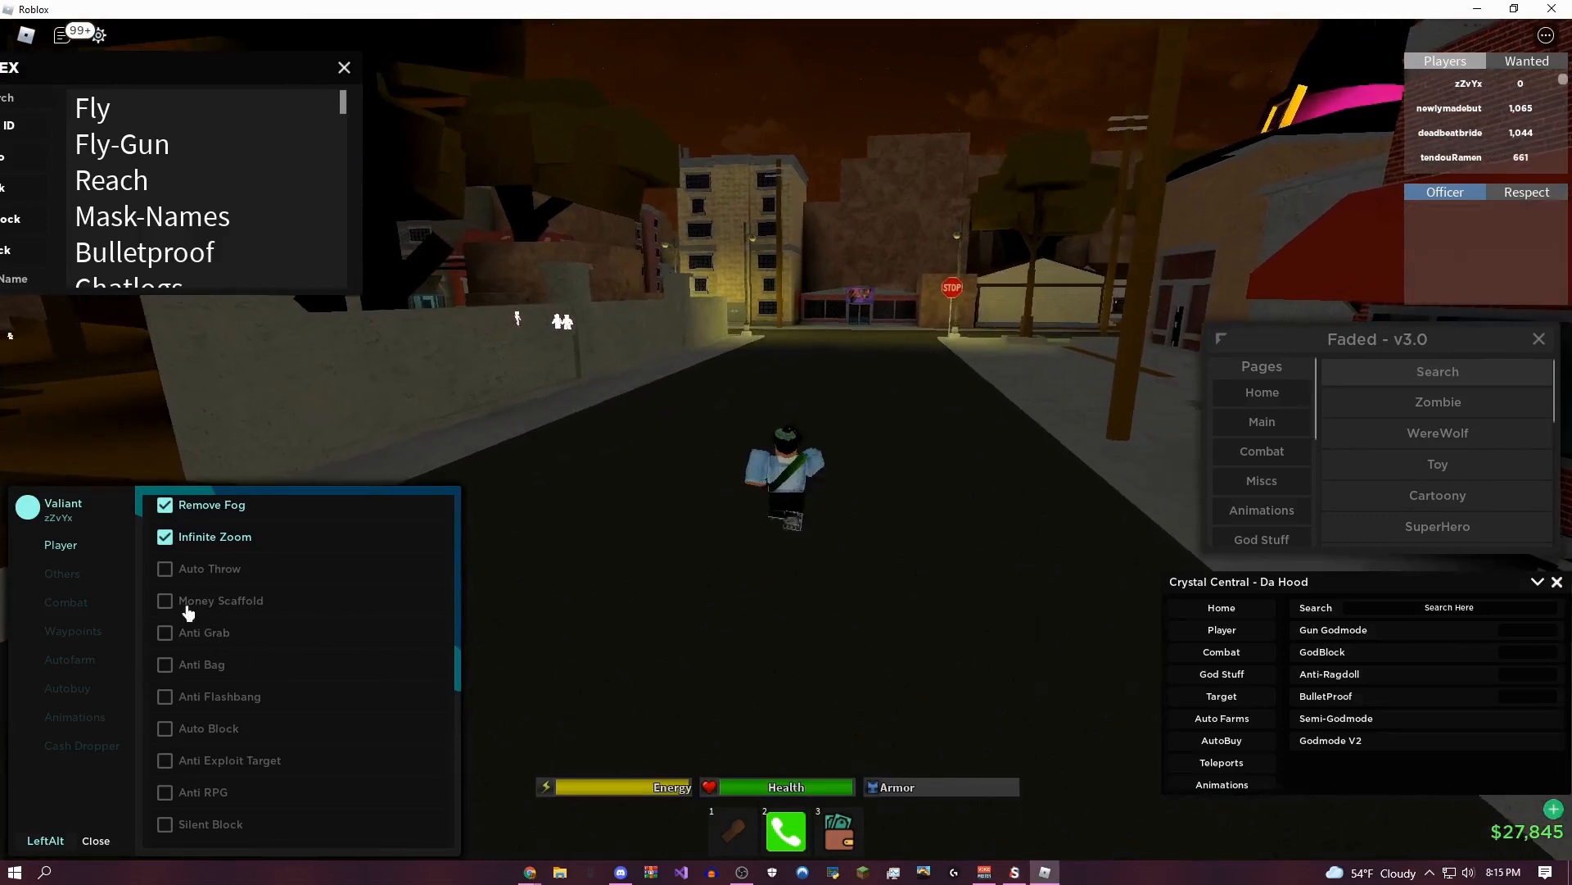
- Enable Money Scaffold in Valiant's Player page so the character stands raised above the street
{"action": "left_click", "coordinate": [164, 600]}
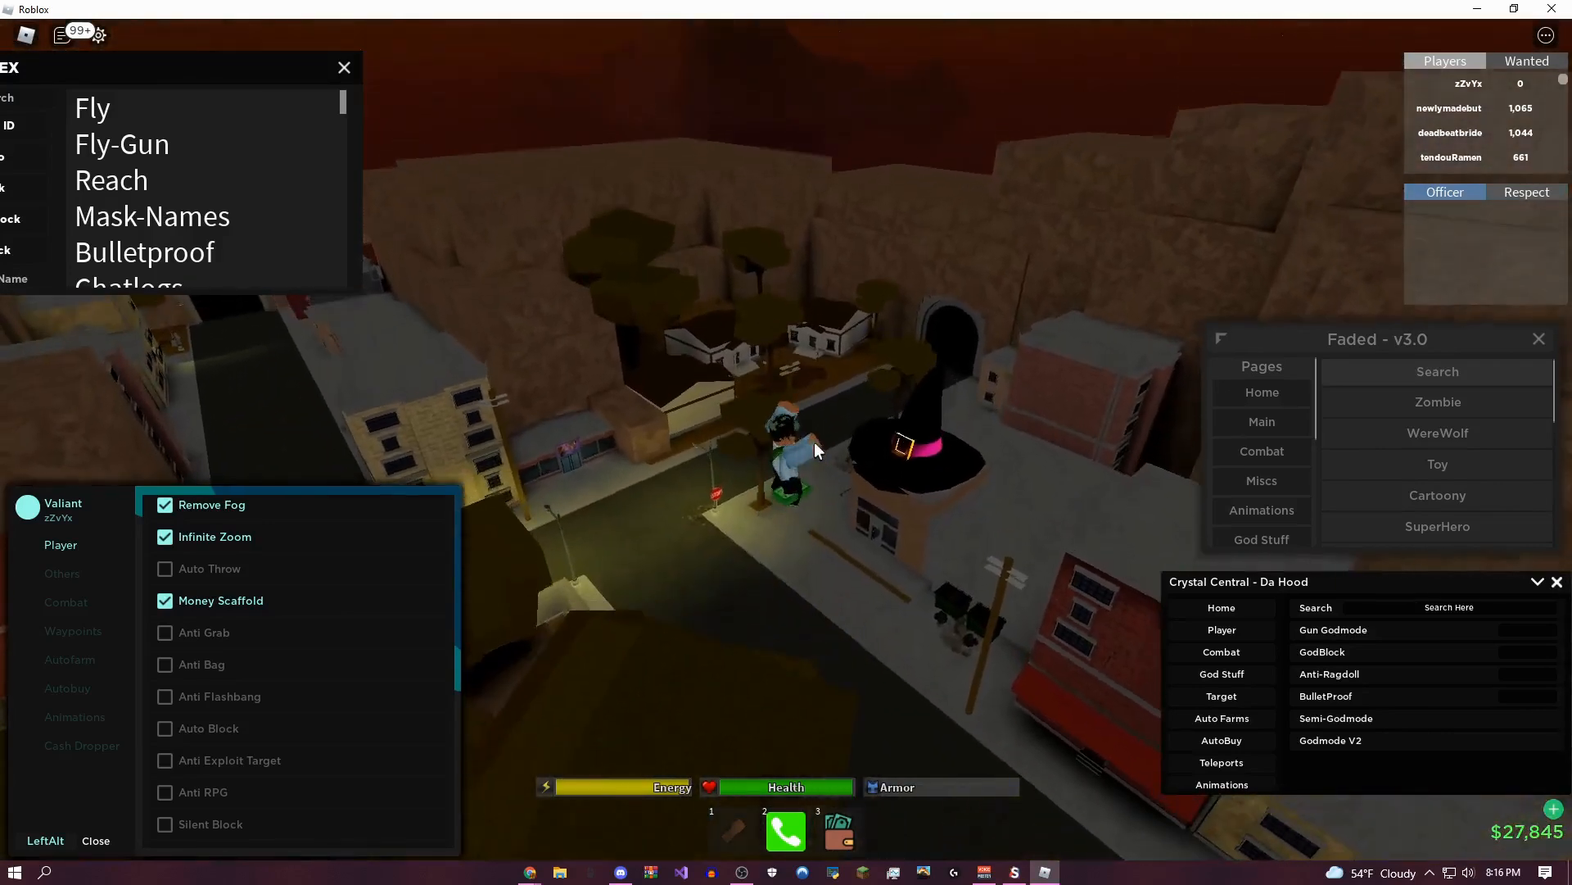
{"action": "left_click", "coordinate": [166, 599]}
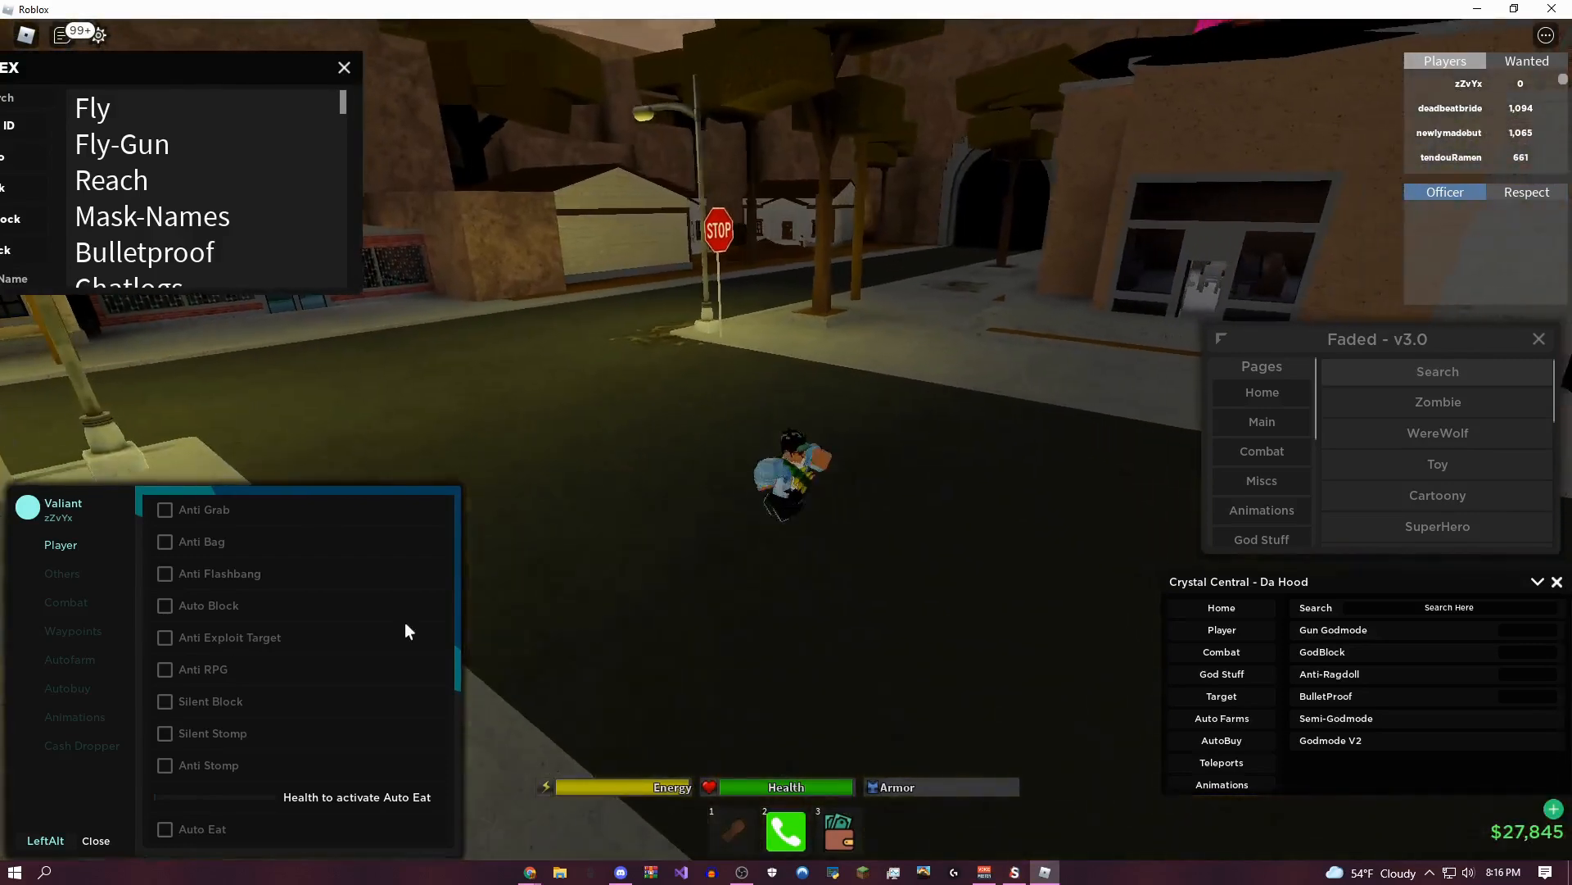
{"action": "left_click", "coordinate": [163, 637]}
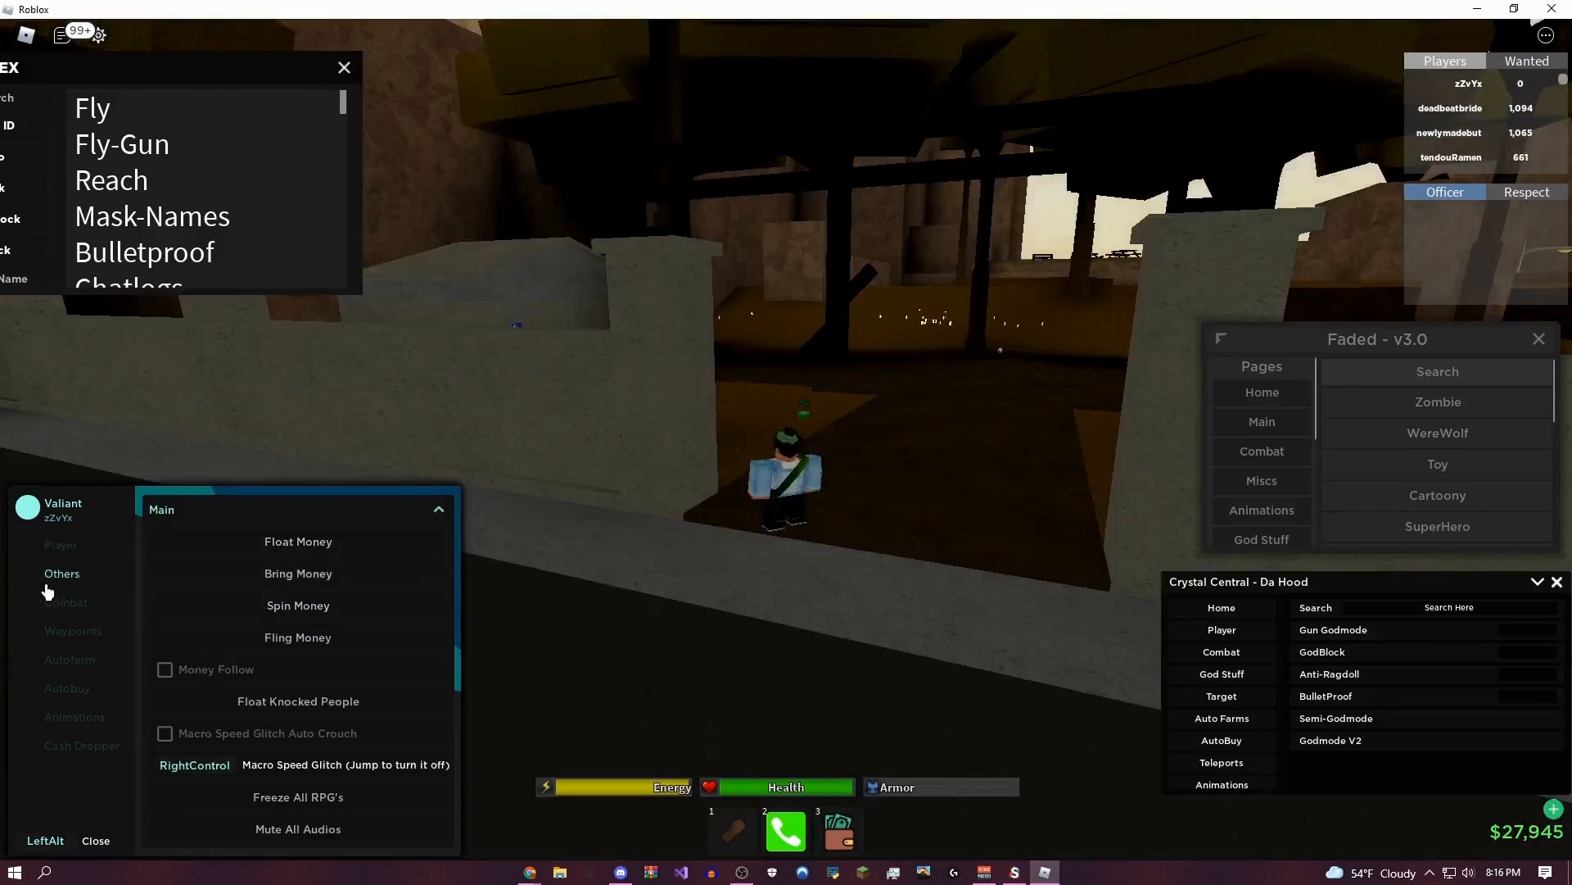
{"action": "mouse_move", "coordinate": [262, 690]}
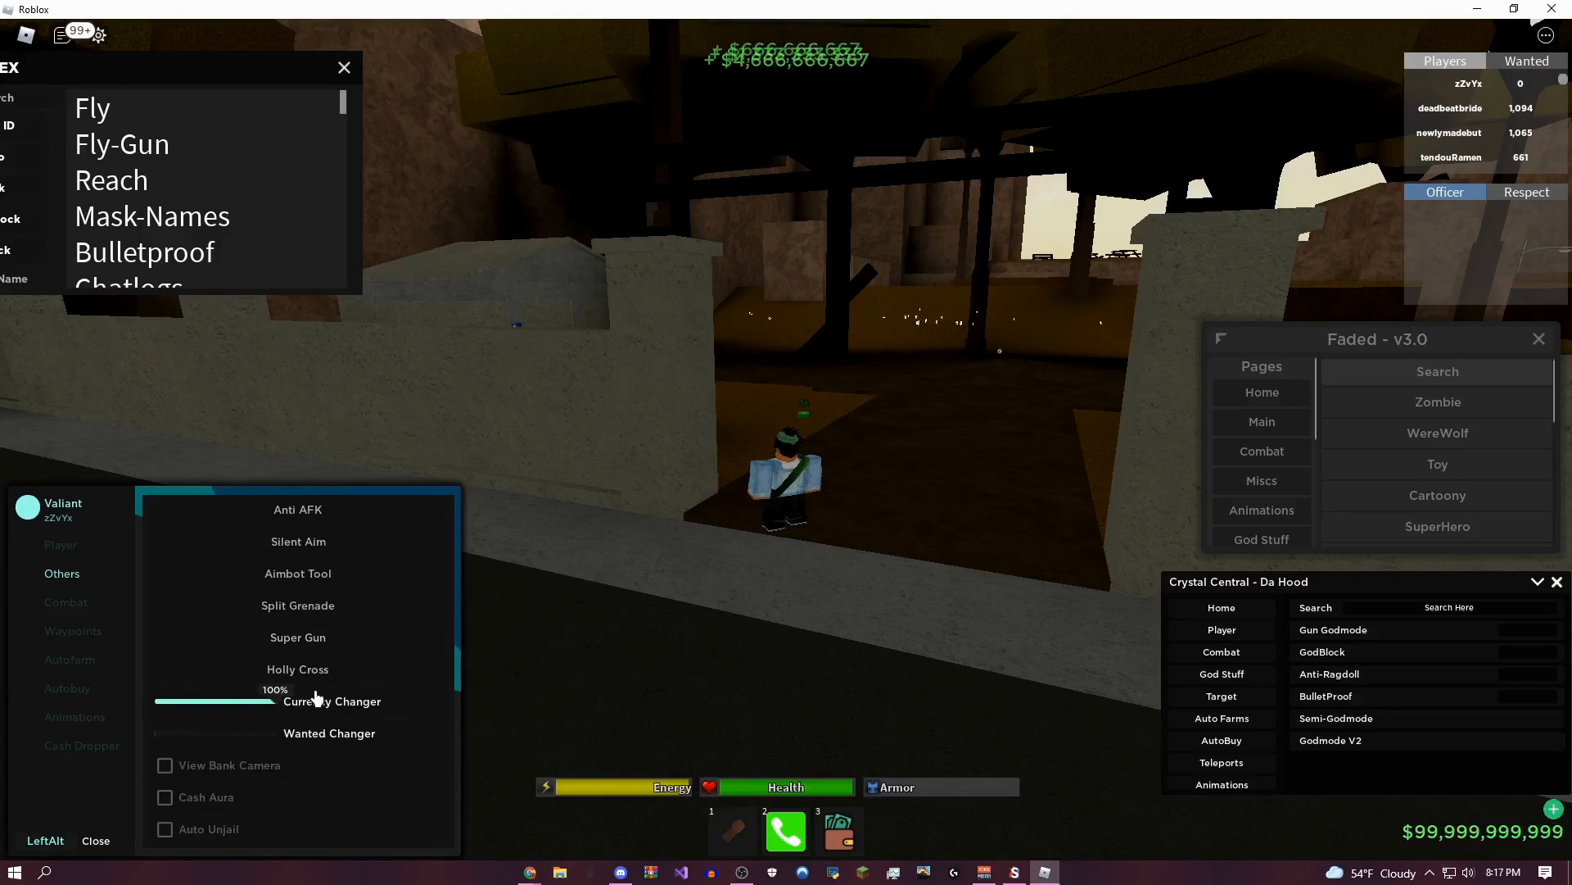
- Lower the shown cash slider to about 69 percent, toggle the bank camera view and enable Cash Aura
{"action": "left_click_drag", "start_coordinate": [311, 701], "coordinate": [228, 713]}
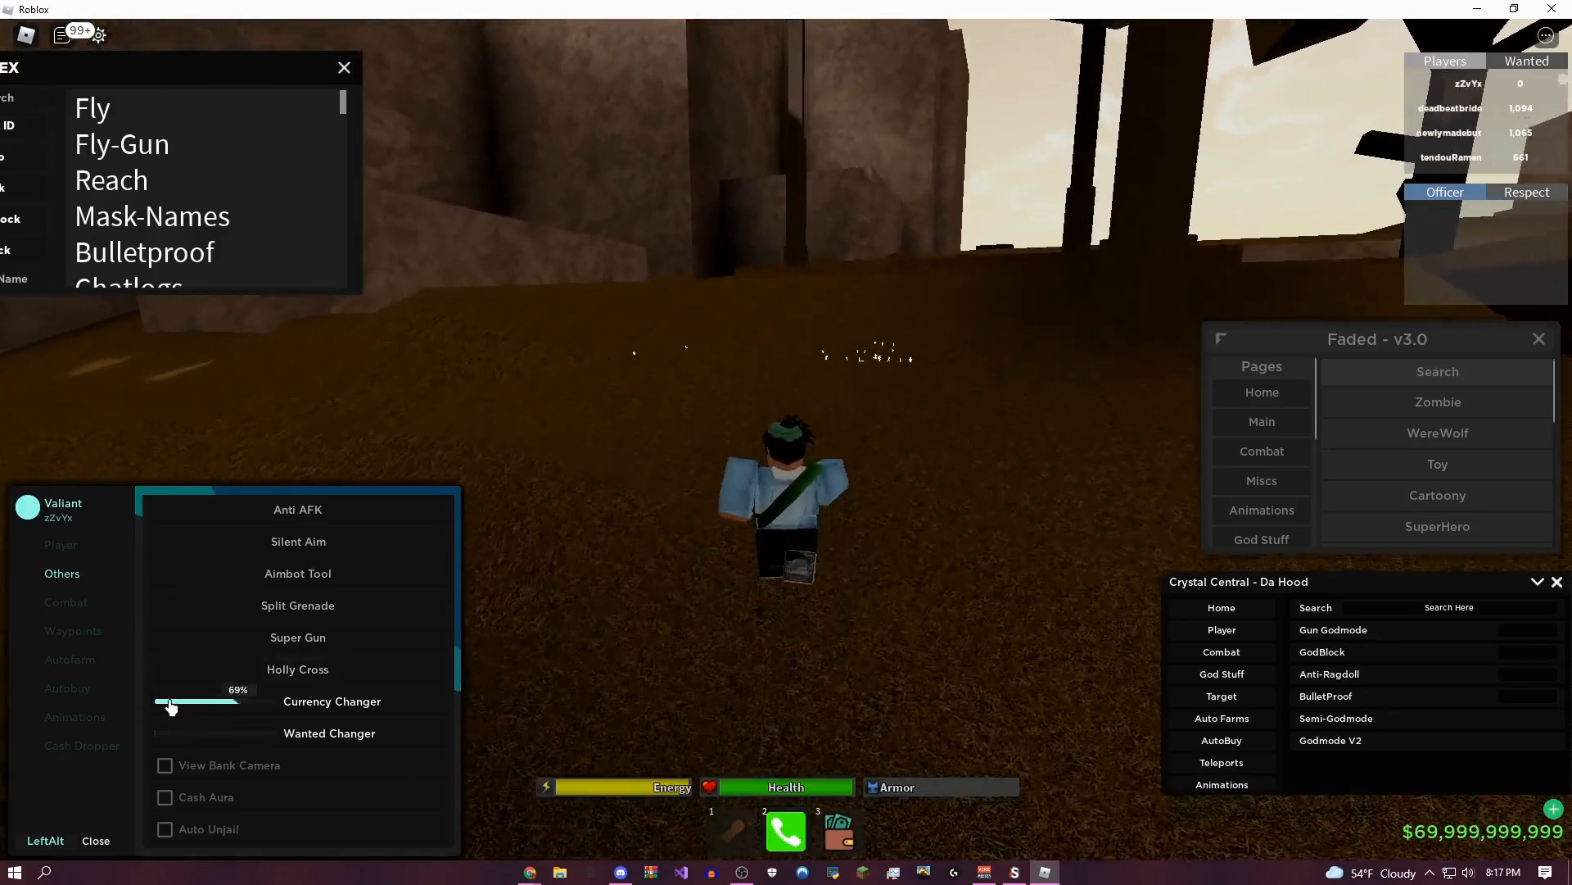
{"action": "left_click", "coordinate": [164, 765]}
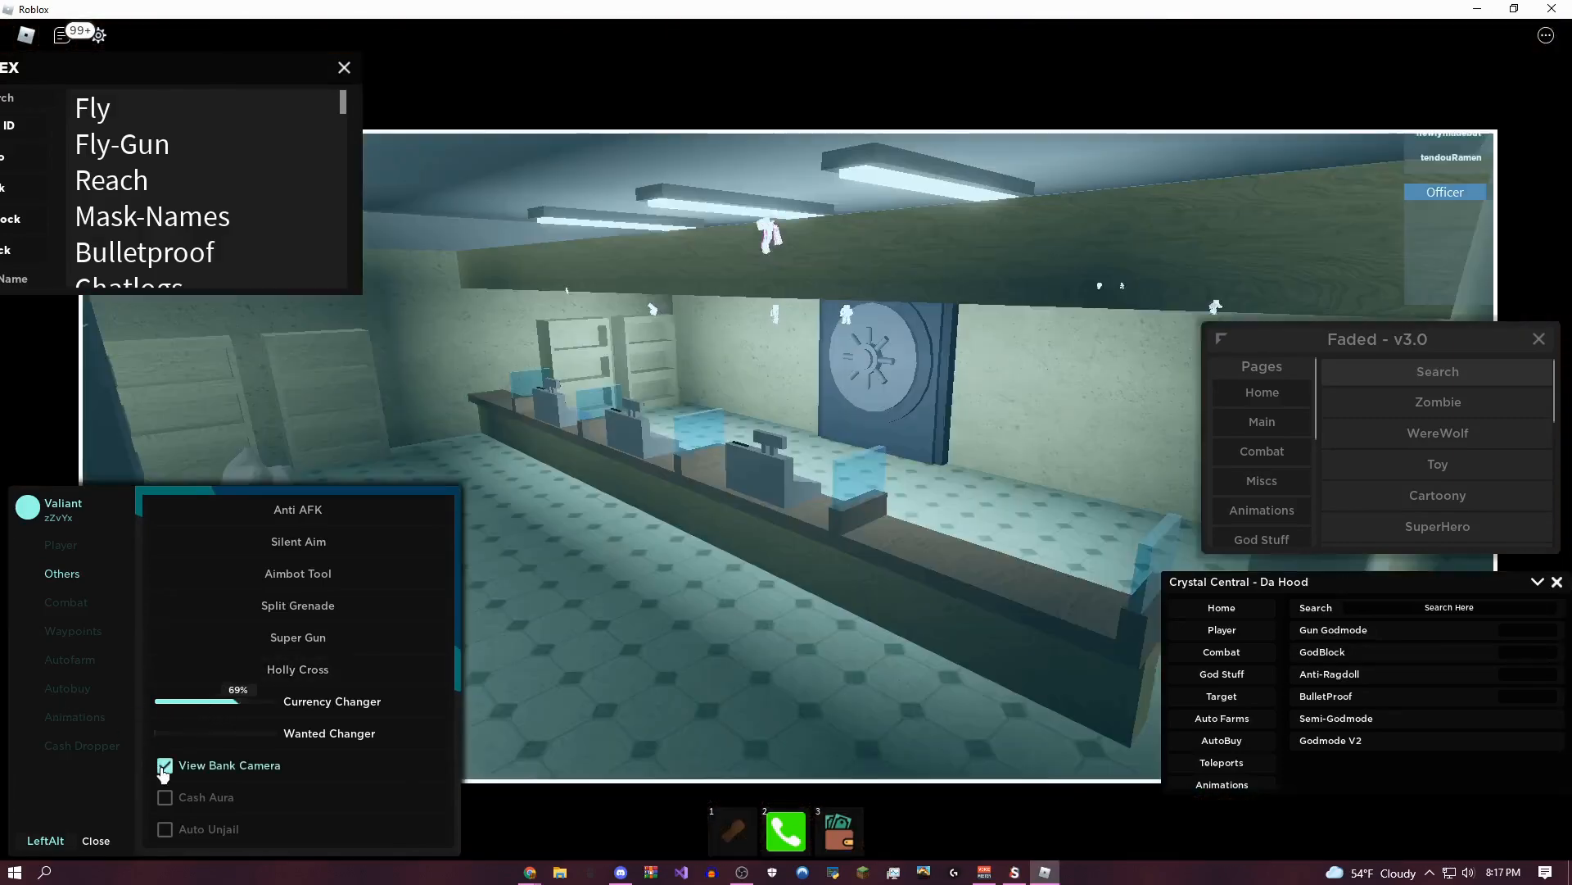
{"action": "left_click", "coordinate": [164, 765]}
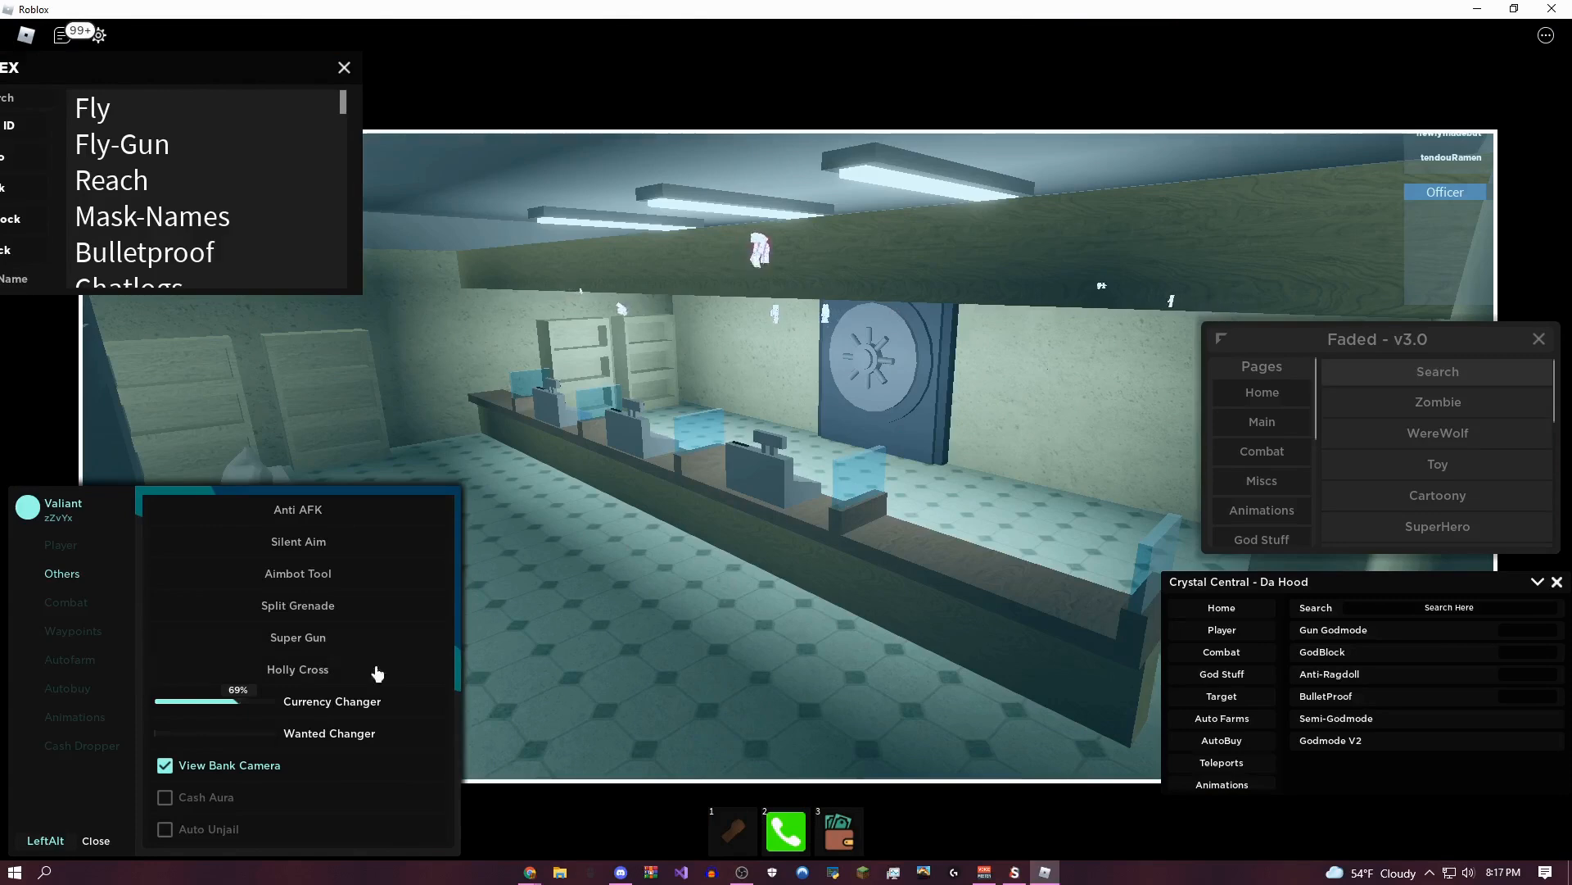
{"action": "left_click", "coordinate": [164, 765]}
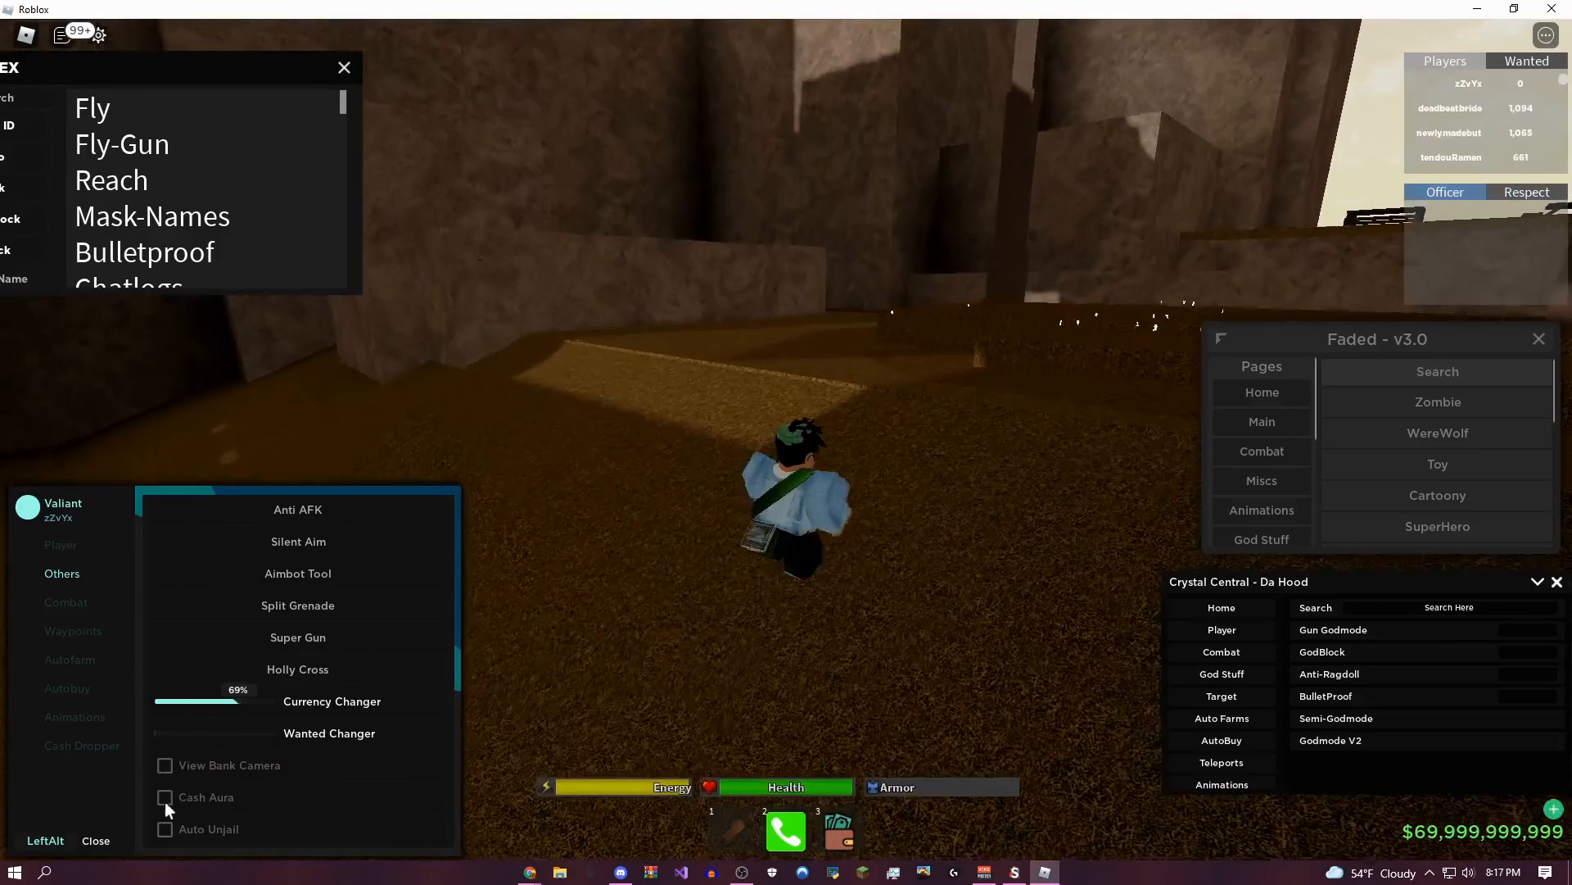
{"action": "left_click", "coordinate": [164, 796]}
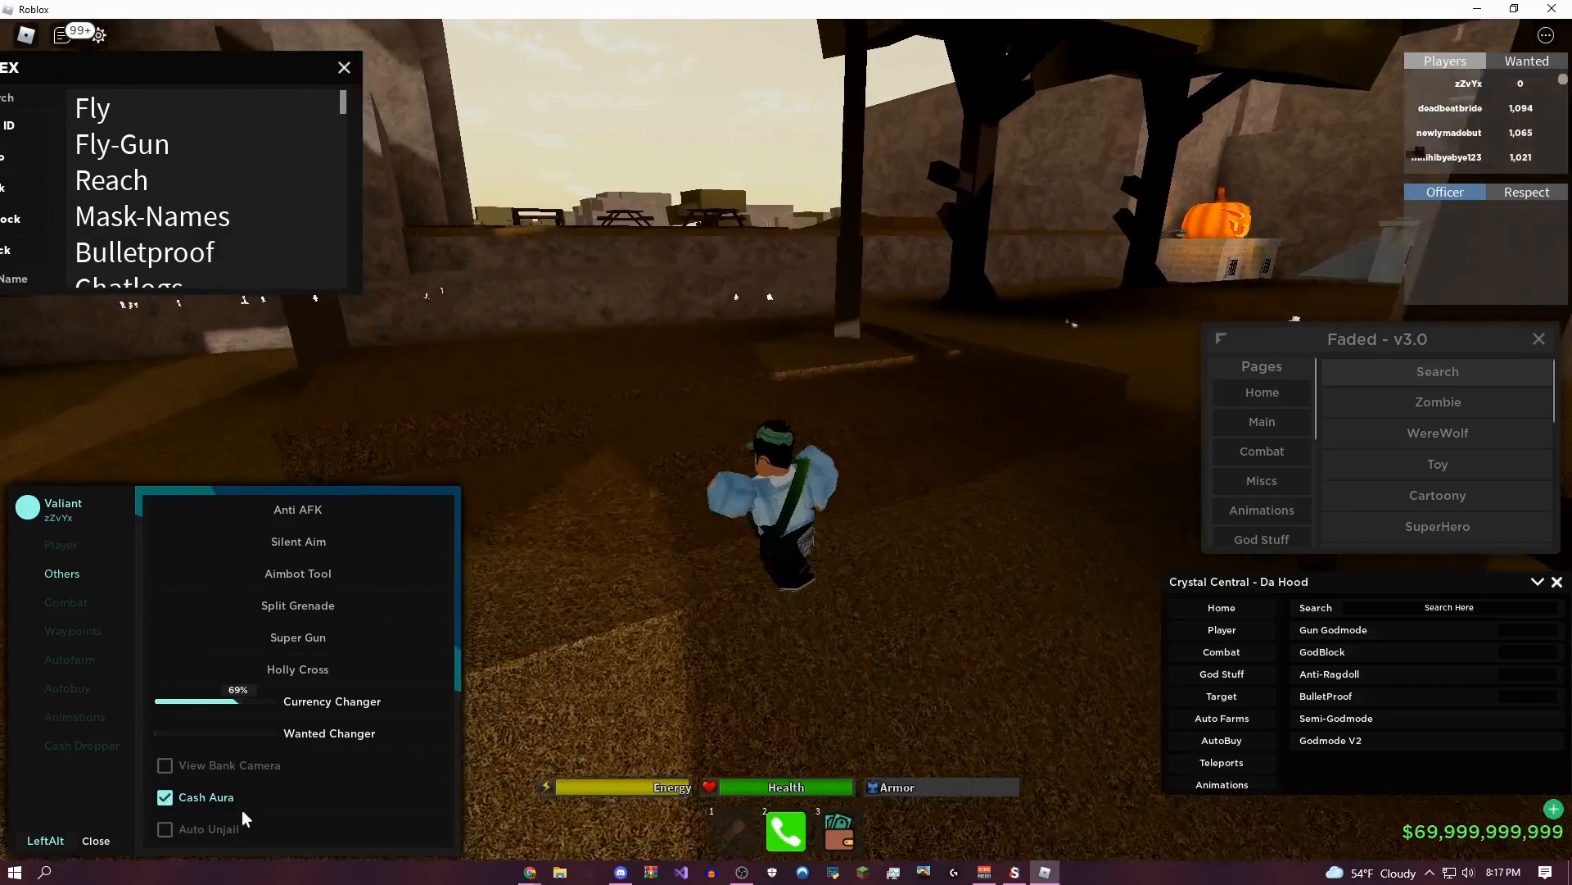
{"action": "left_click", "coordinate": [164, 796]}
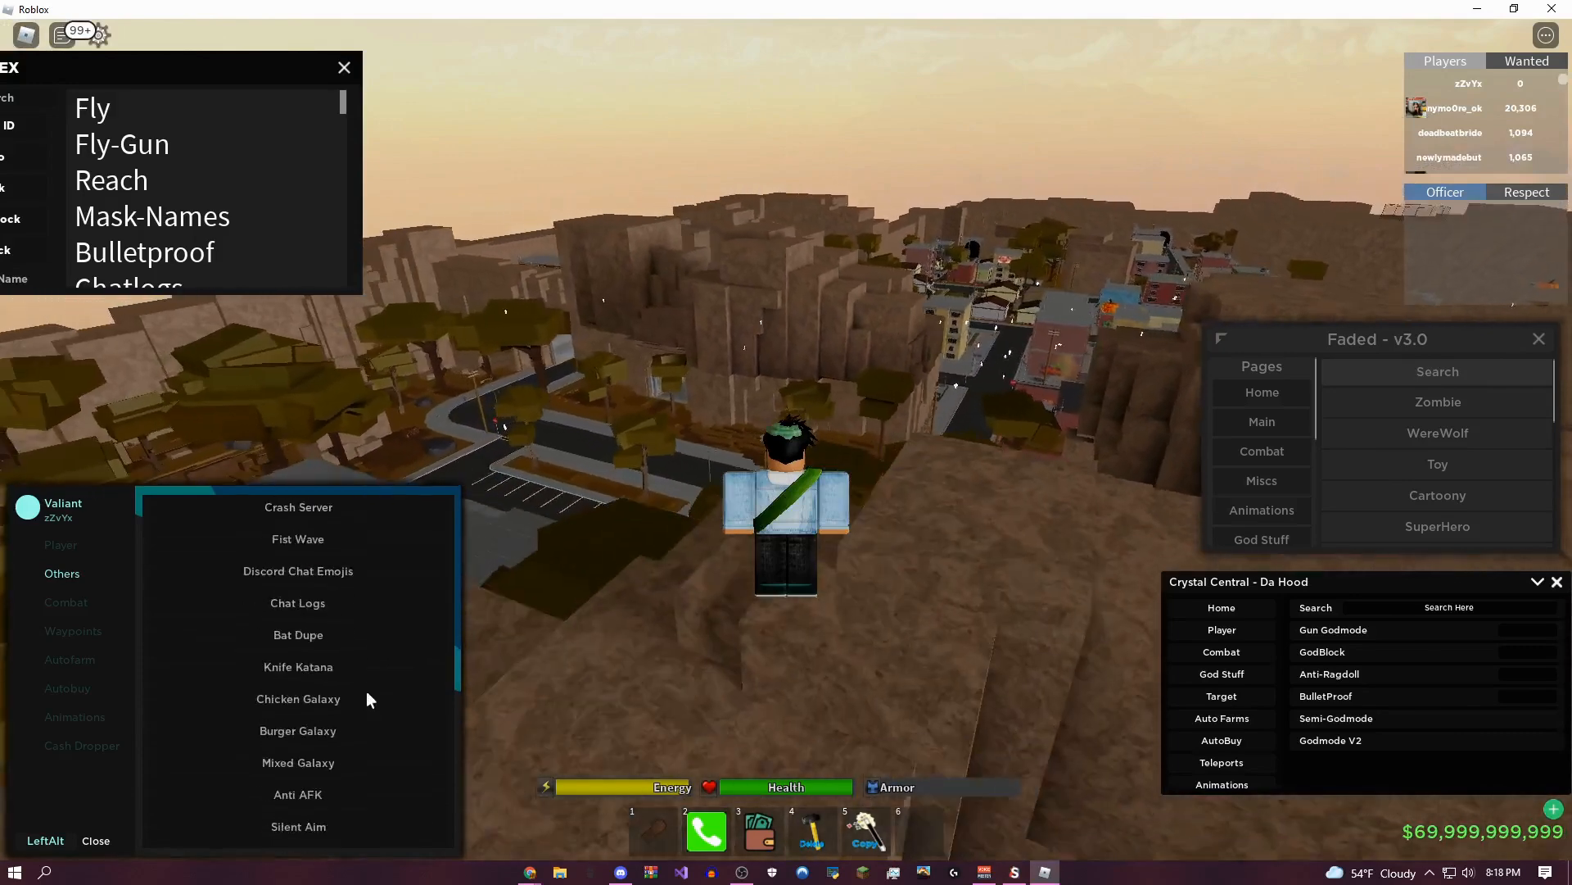
- Scroll down Valiant's Others list before moving on to the Combat features
{"action": "scroll", "scroll_direction": "down", "scroll_amount": 3}
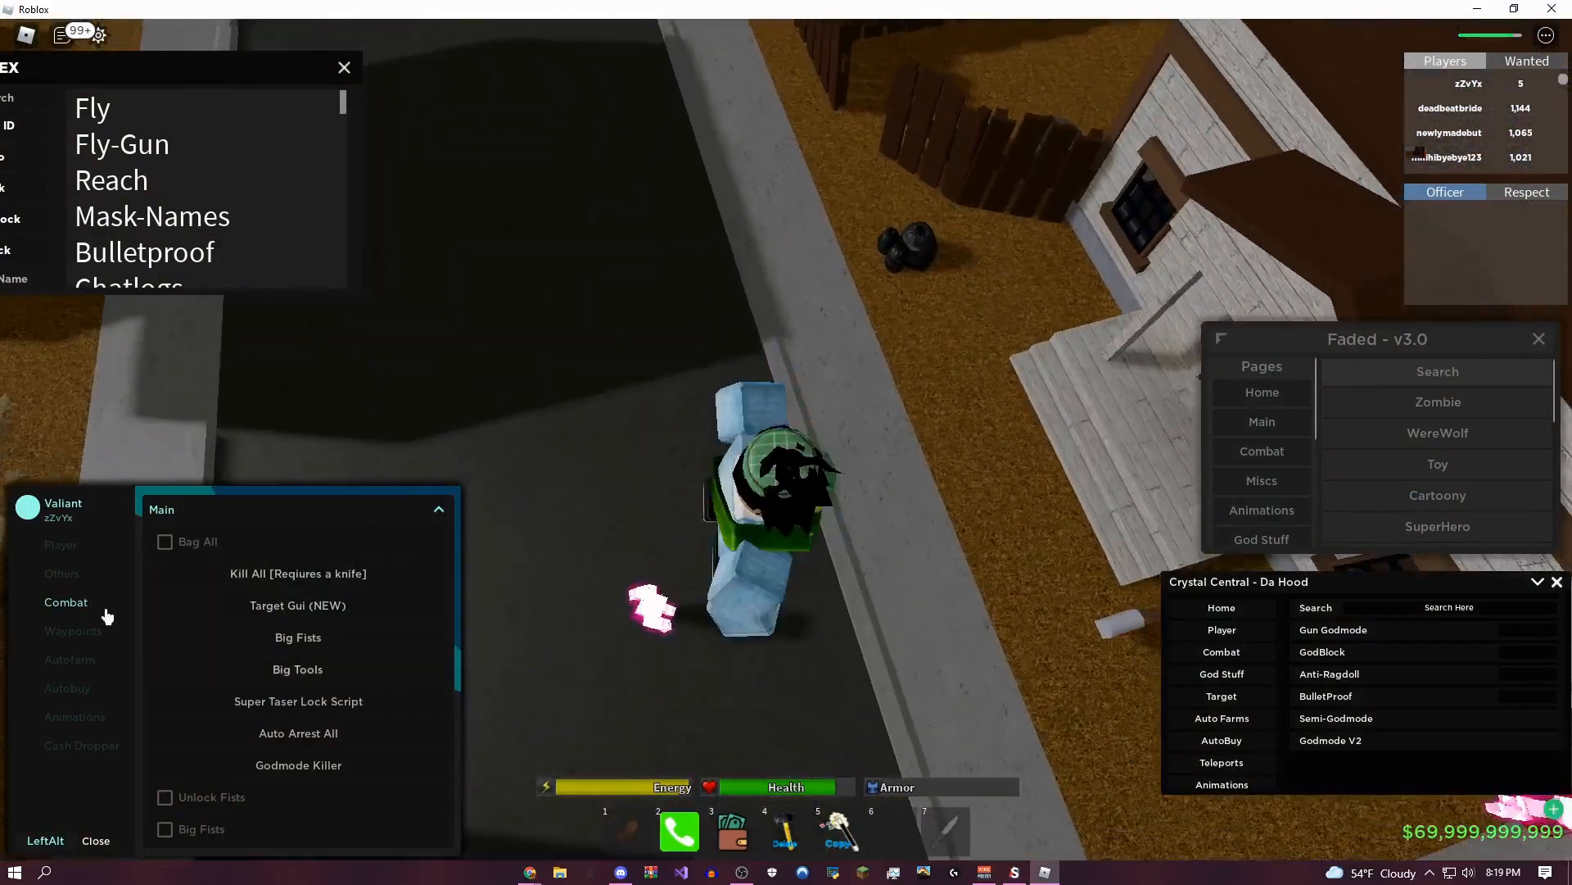
- Show Valiant's Waypoints list with Click Teleport, Save and Load Position, Bank and Police Station
{"action": "left_click", "coordinate": [60, 546]}
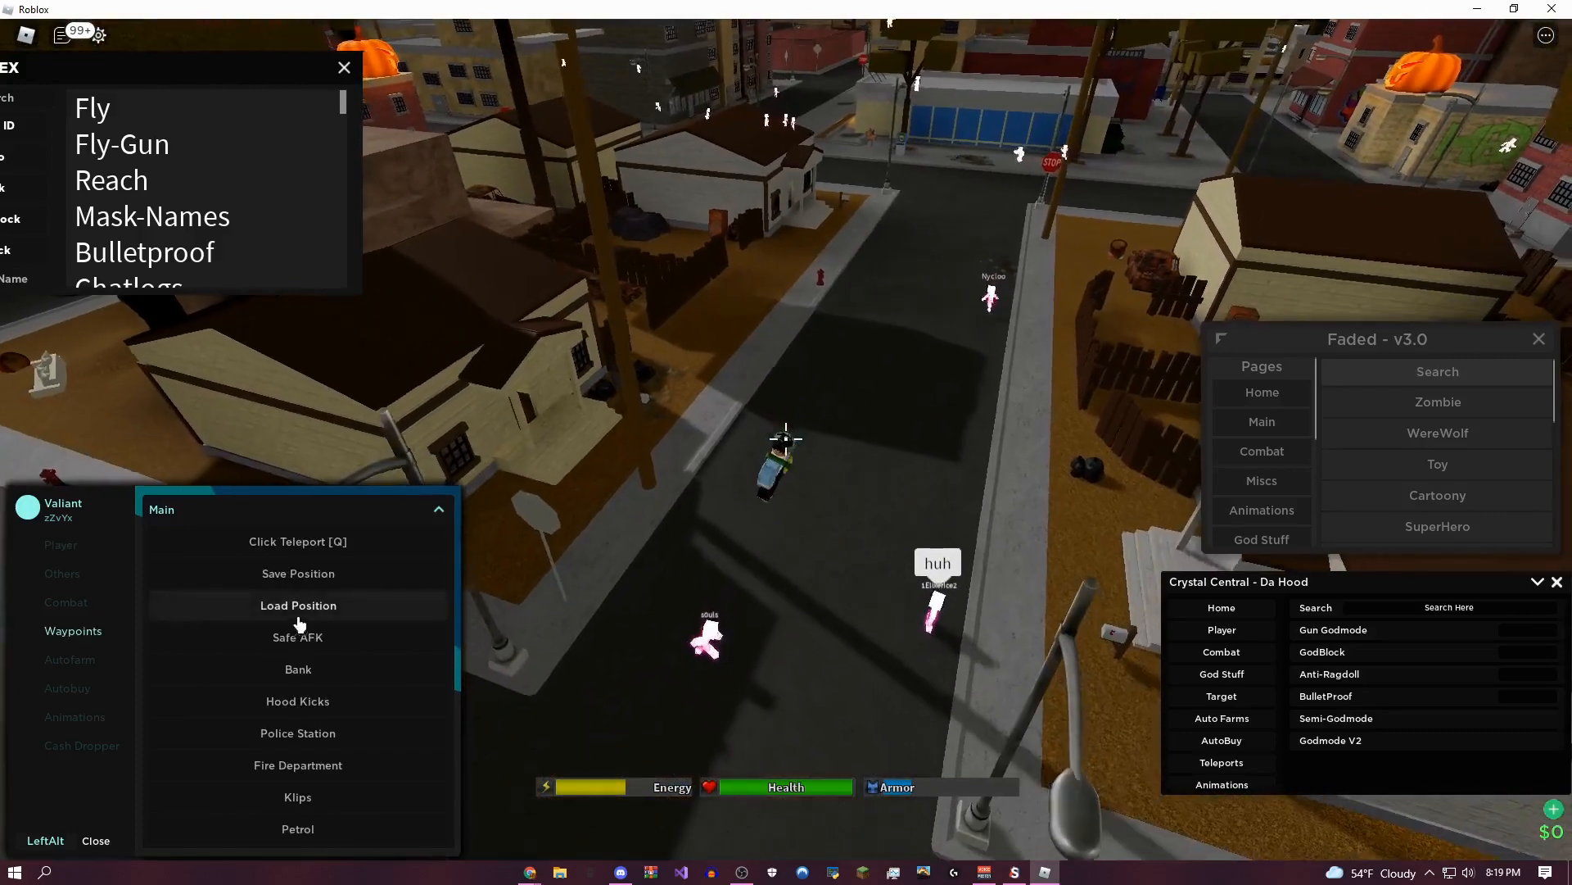
- Teleport the character back to the saved position, then to Spawn Location 6
{"action": "left_click", "coordinate": [298, 606]}
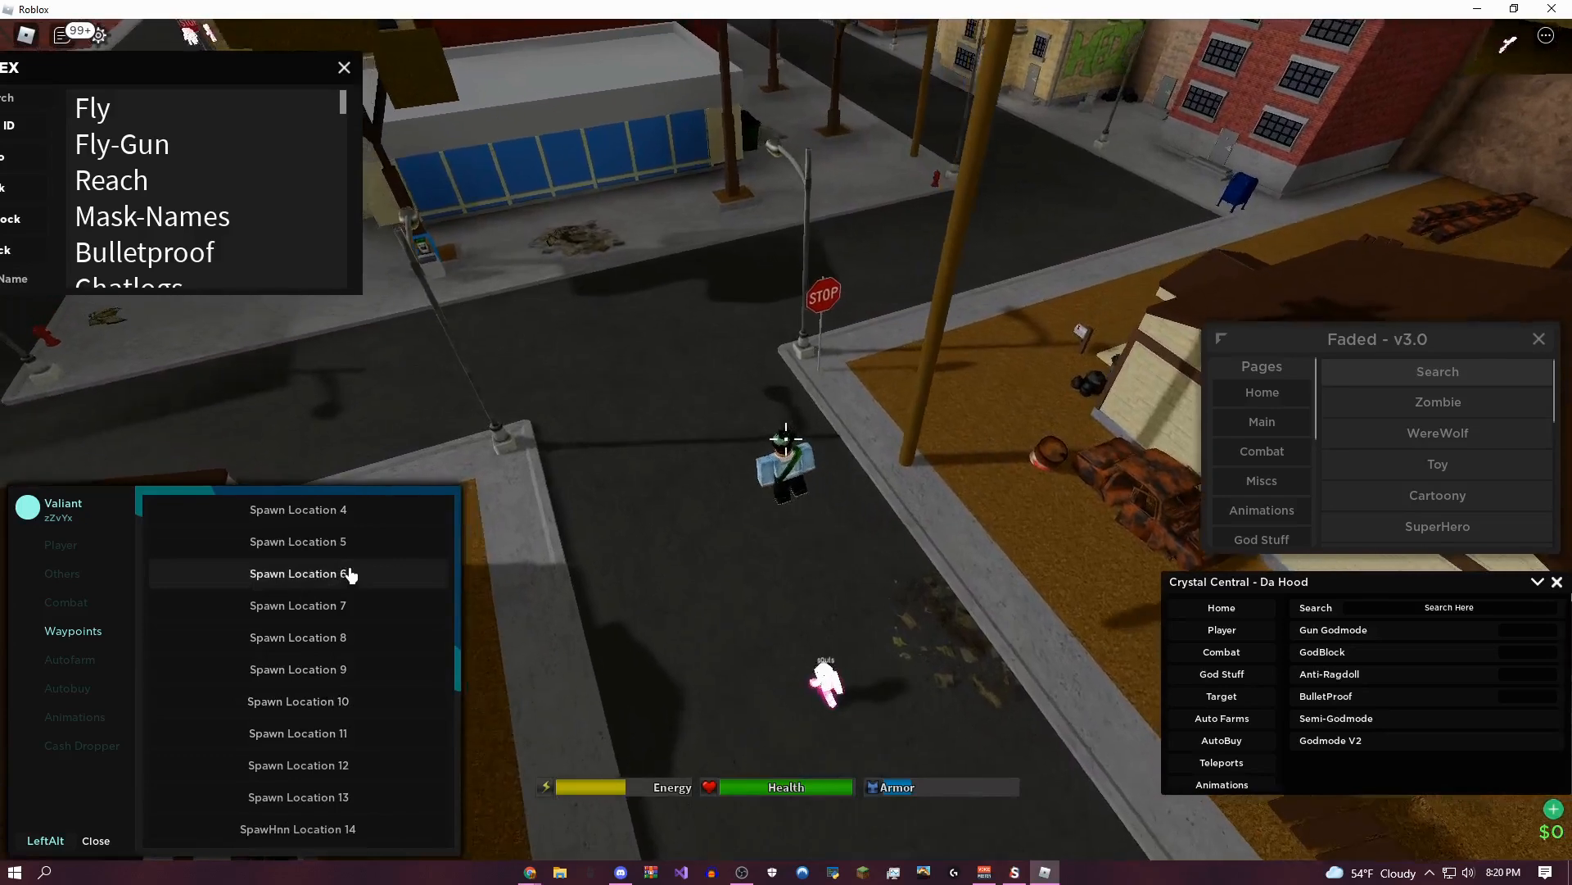
{"action": "left_click", "coordinate": [67, 688]}
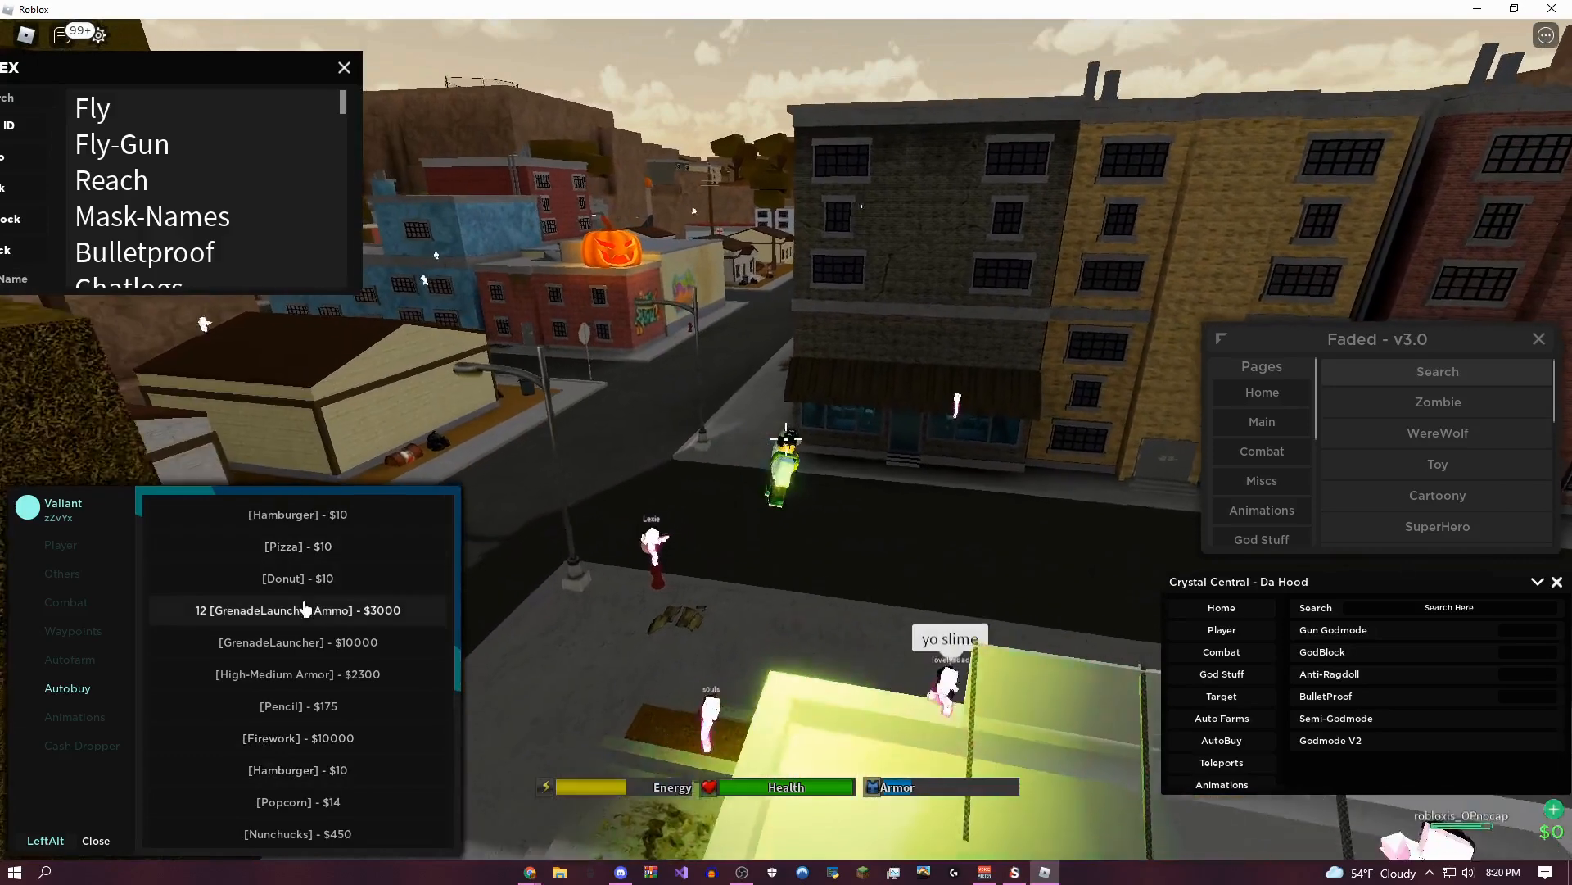
- Show Valiant's Cash Dropper amounts and scroll through the list
{"action": "left_click", "coordinate": [81, 745]}
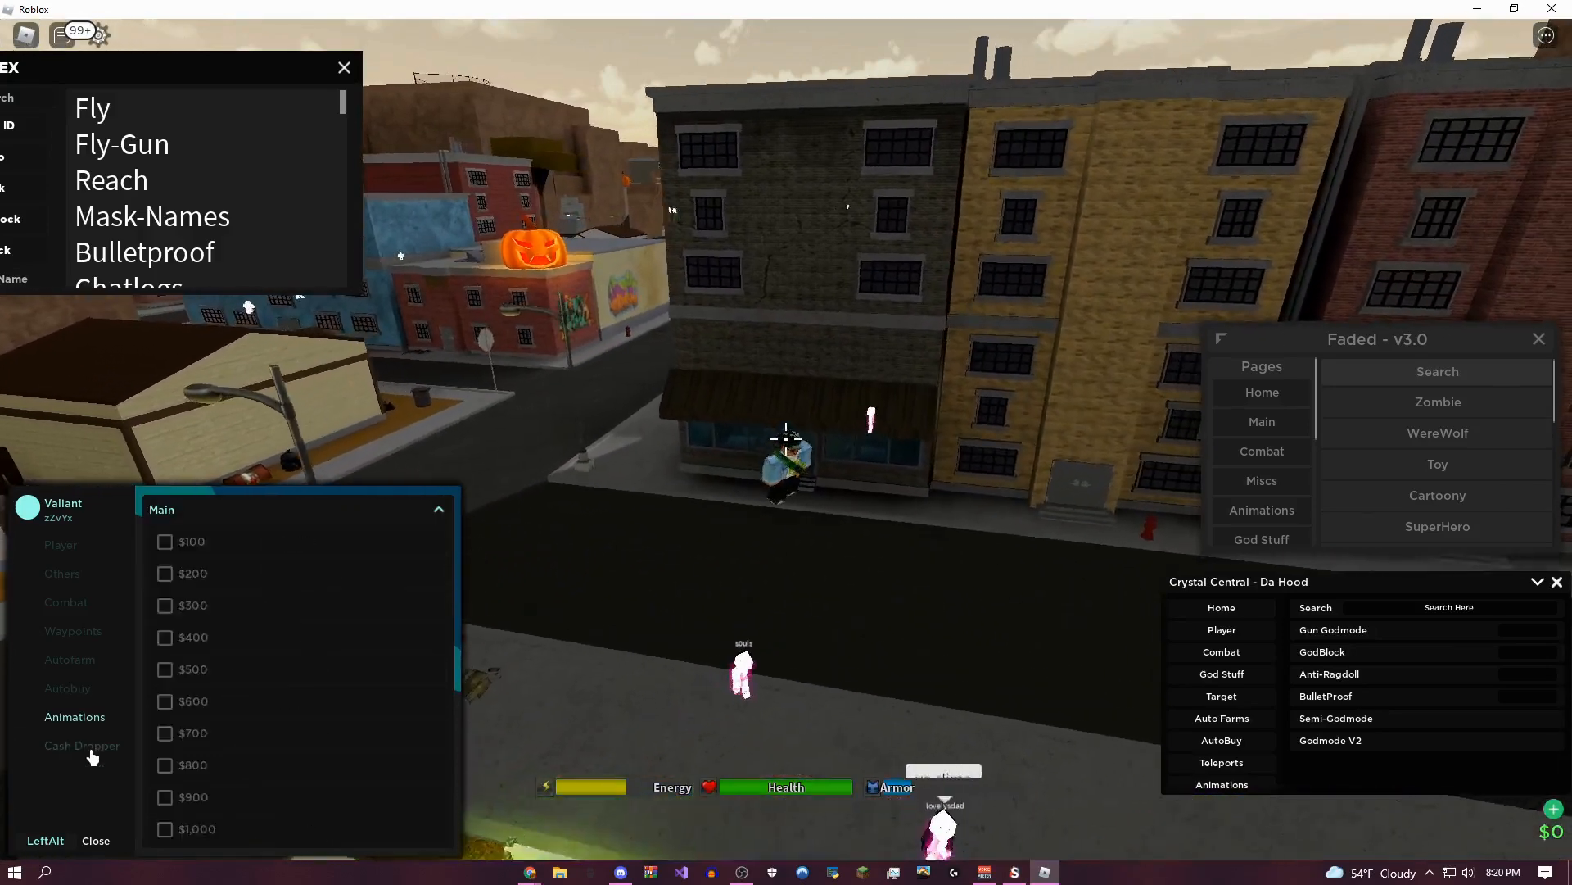
{"action": "scroll", "scroll_direction": "down", "scroll_amount": 3}
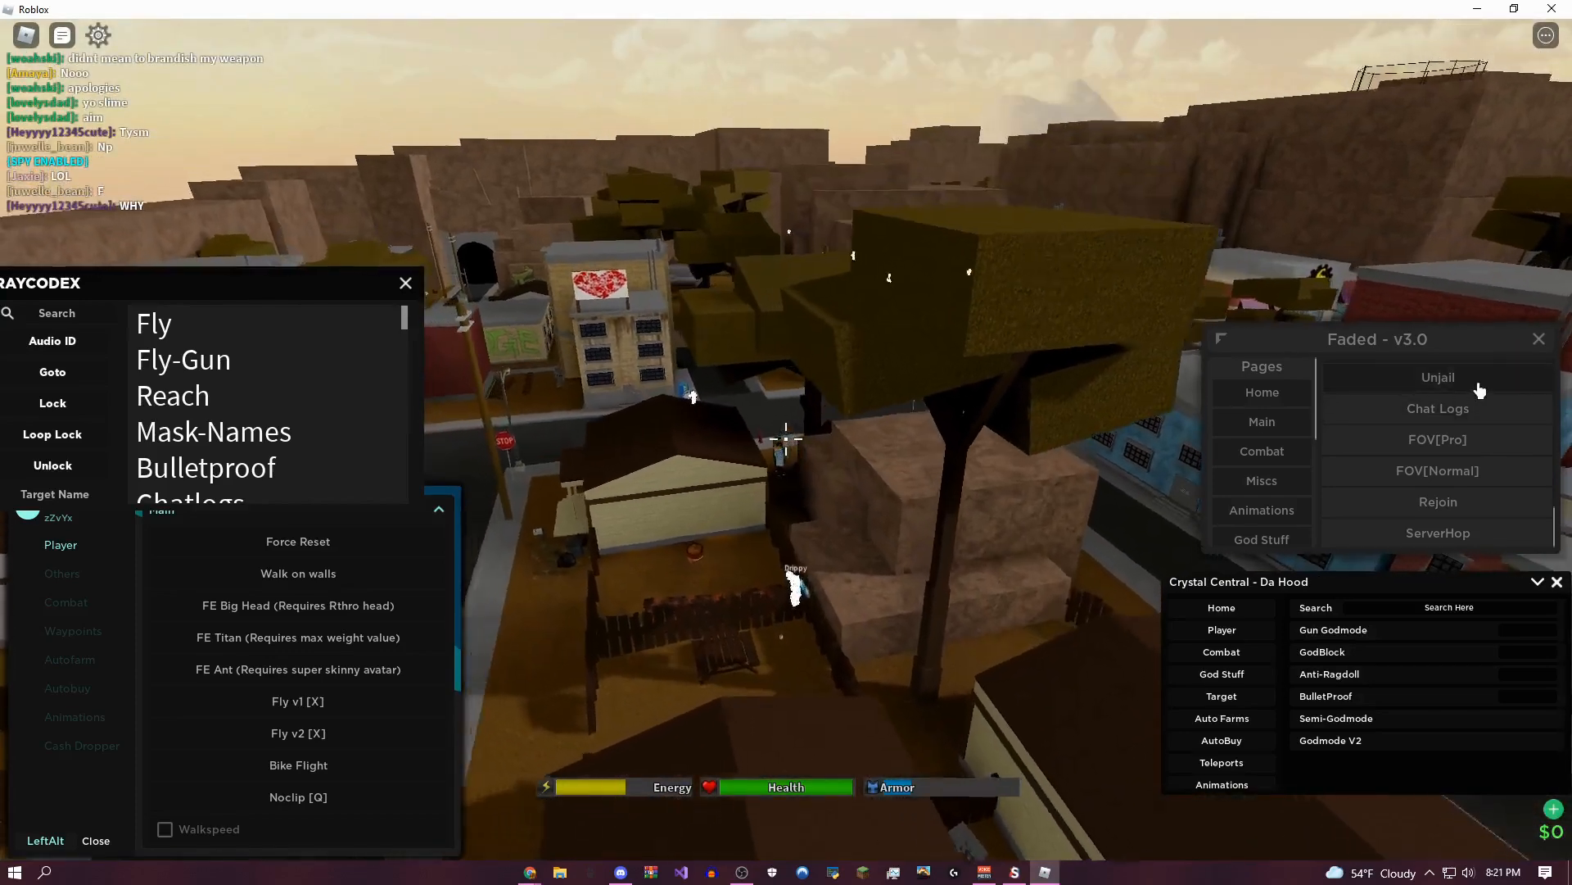
- Select a Faded tab and scroll the feature list to Taser-Lock, Unban, Tornado and Aimbot
{"action": "left_click", "coordinate": [1261, 450]}
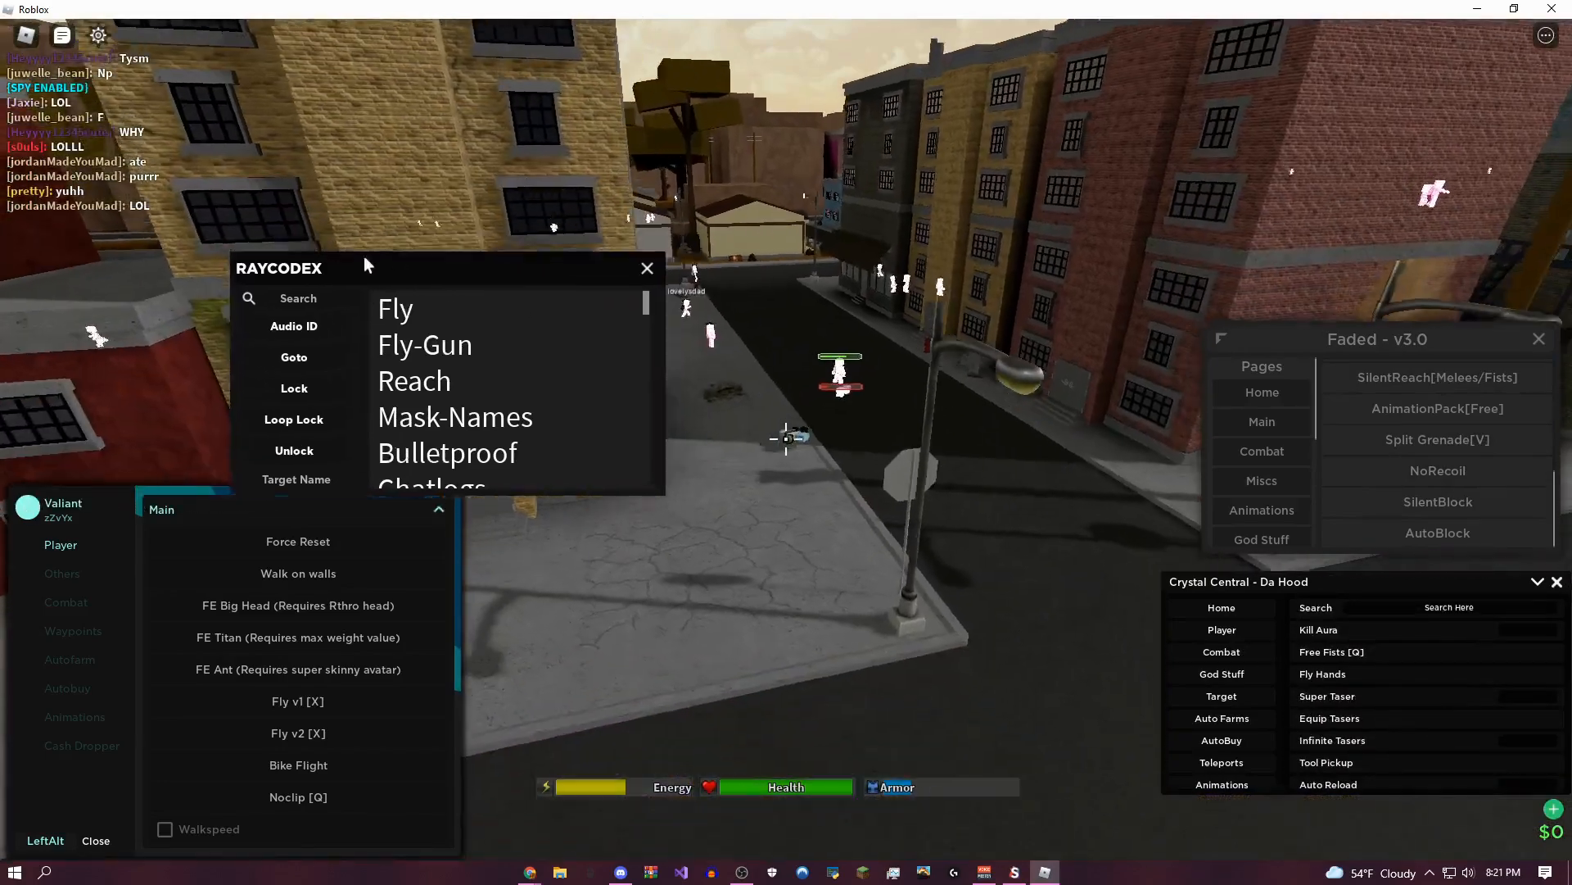
{"action": "scroll", "scroll_direction": "down", "scroll_amount": 3}
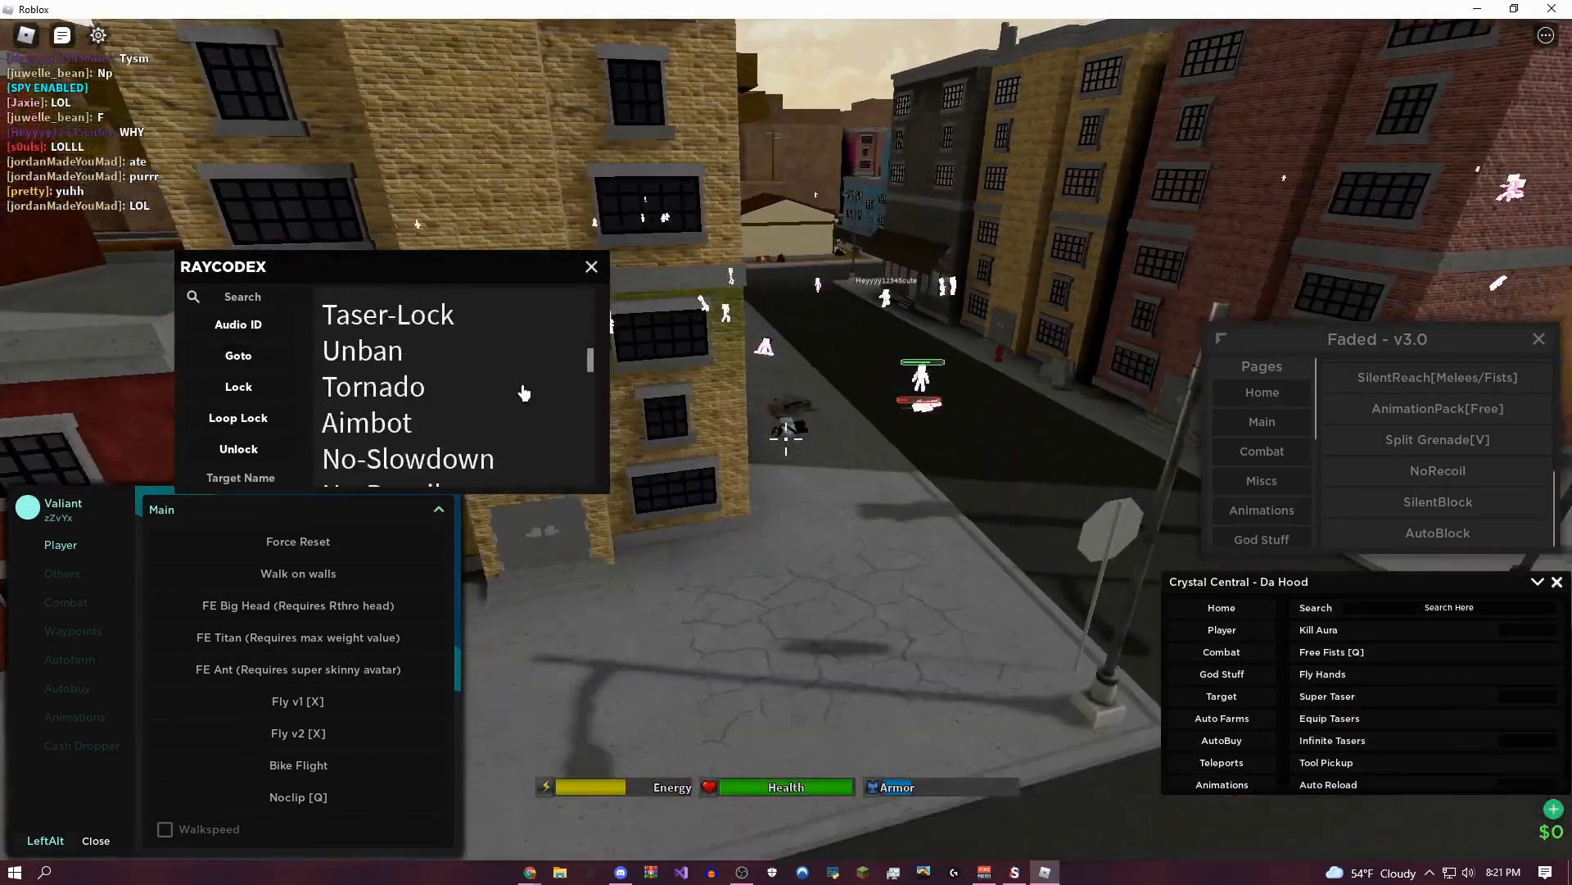